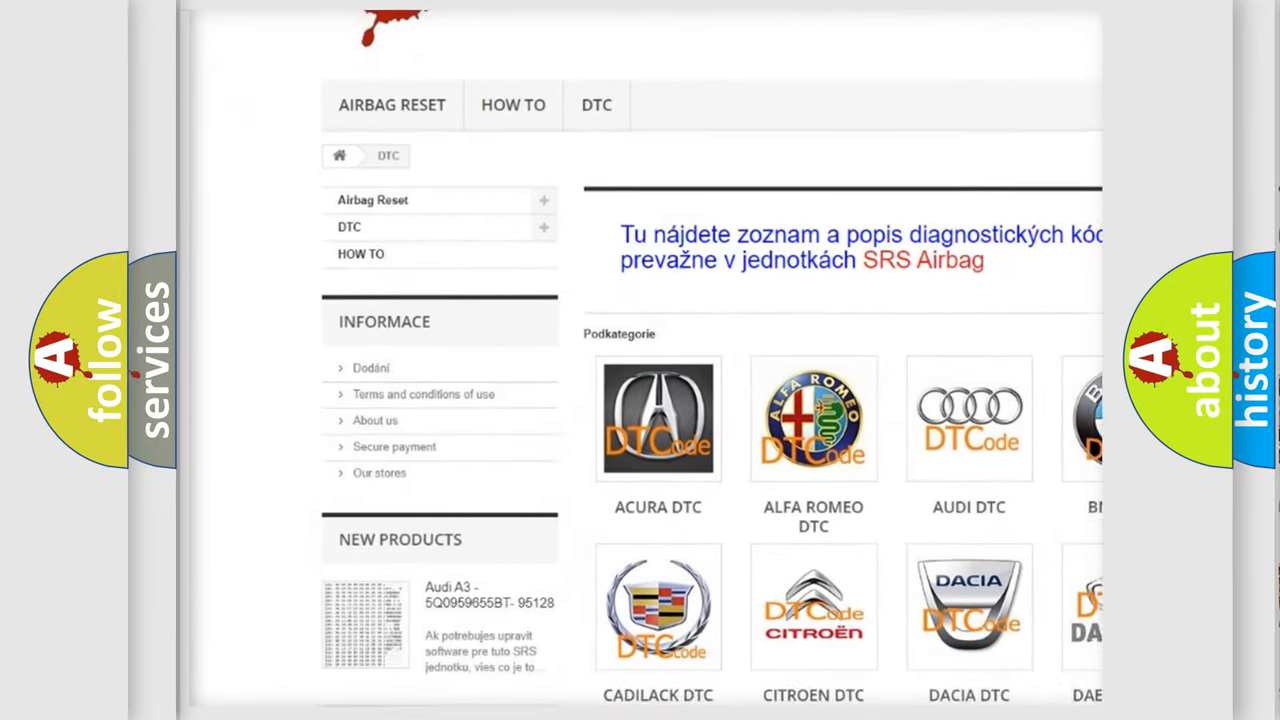
scroll(down, 3)
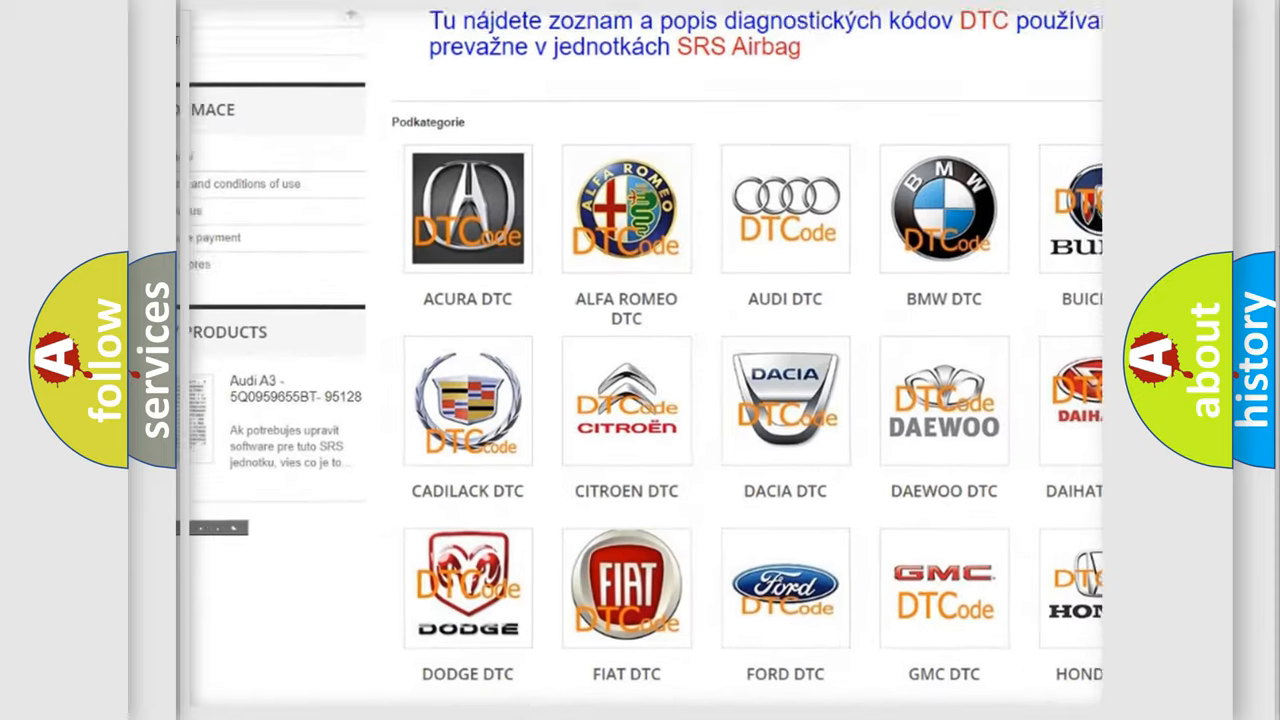
scroll(down, 3)
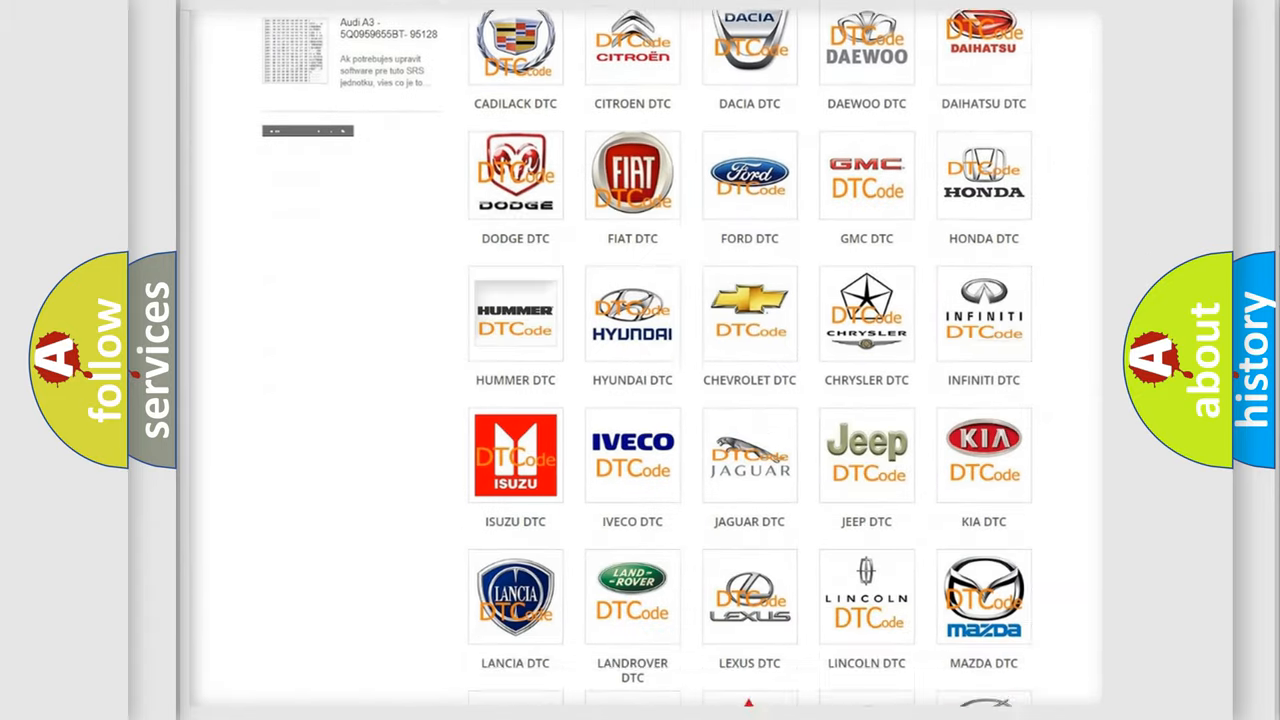
scroll(down, 3)
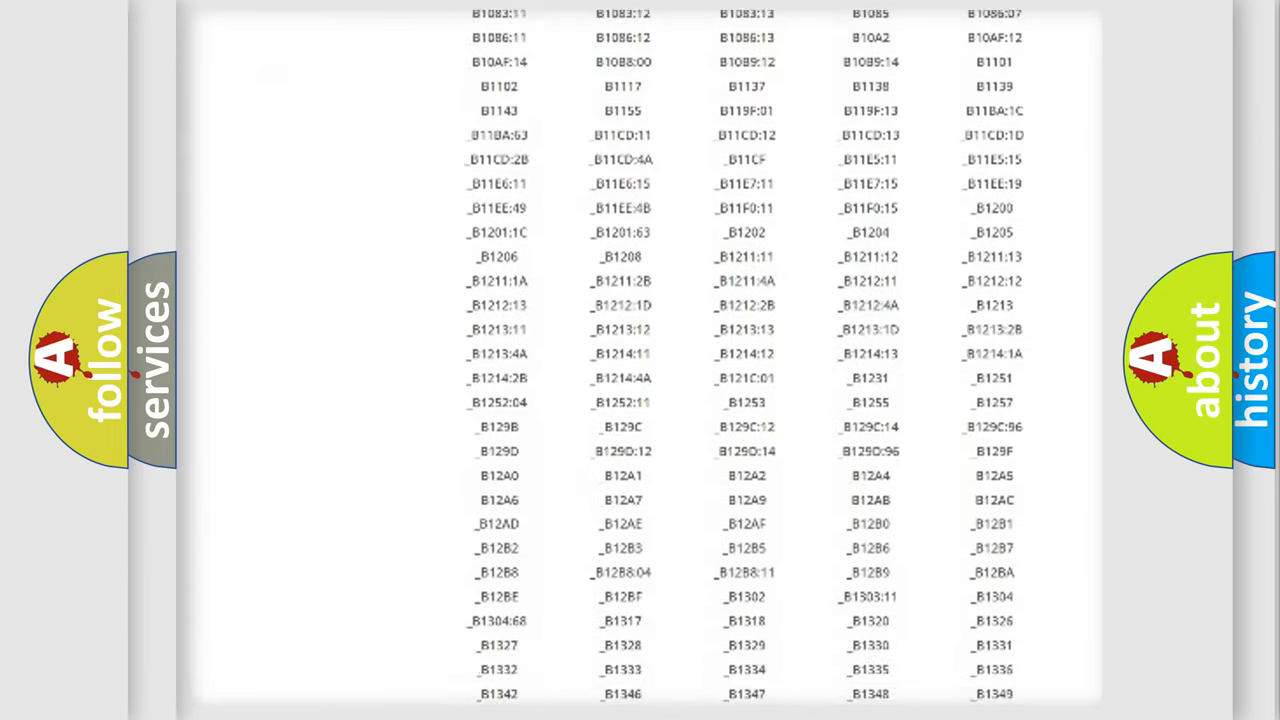
scroll(down, 3)
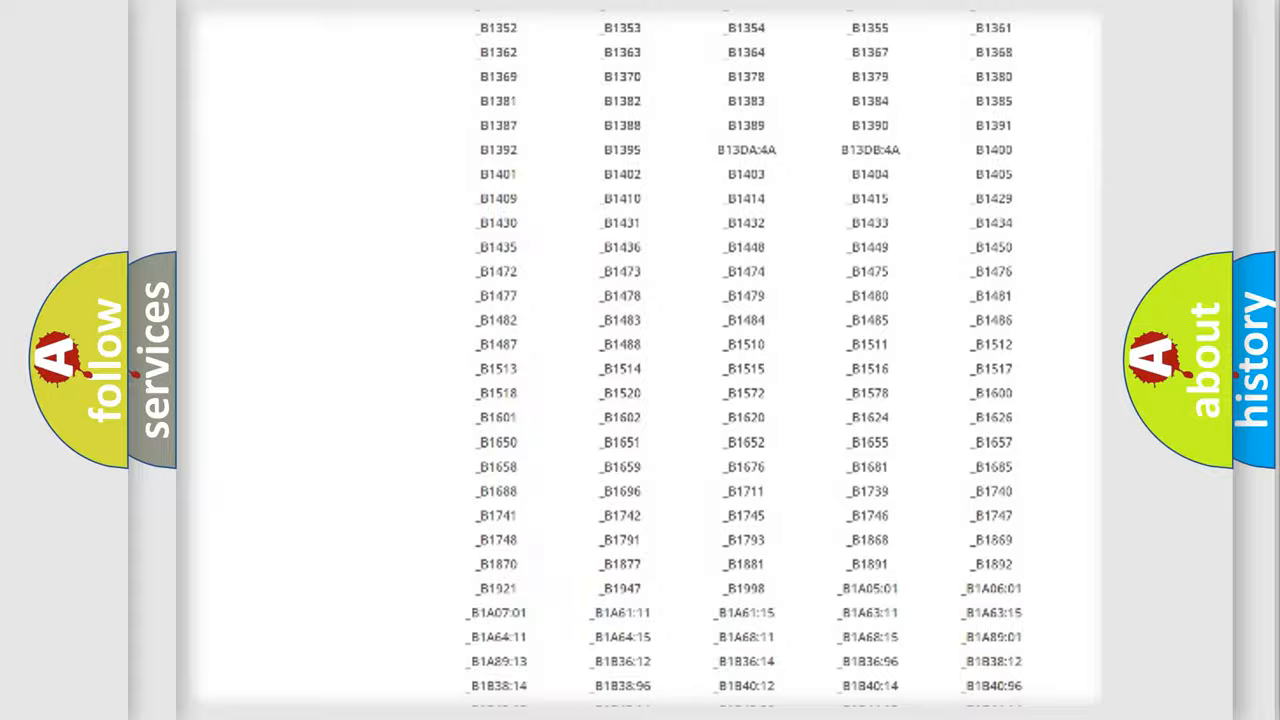